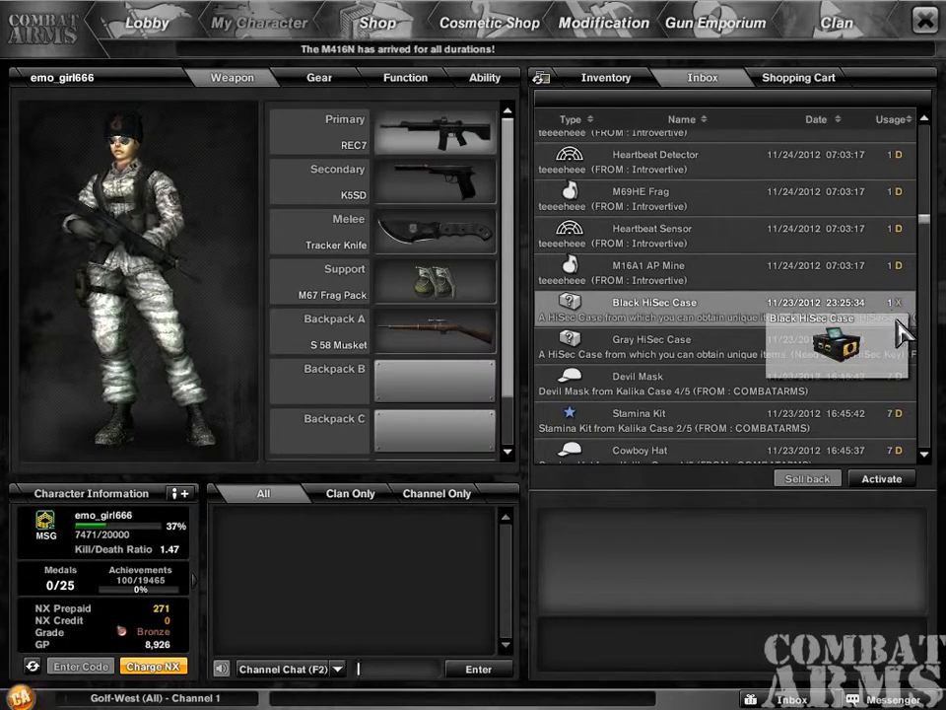
Step: View inbox item details for the Devil Mask and Max's R870 MCS MOD
{"action": "left_click", "coordinate": [639, 383]}
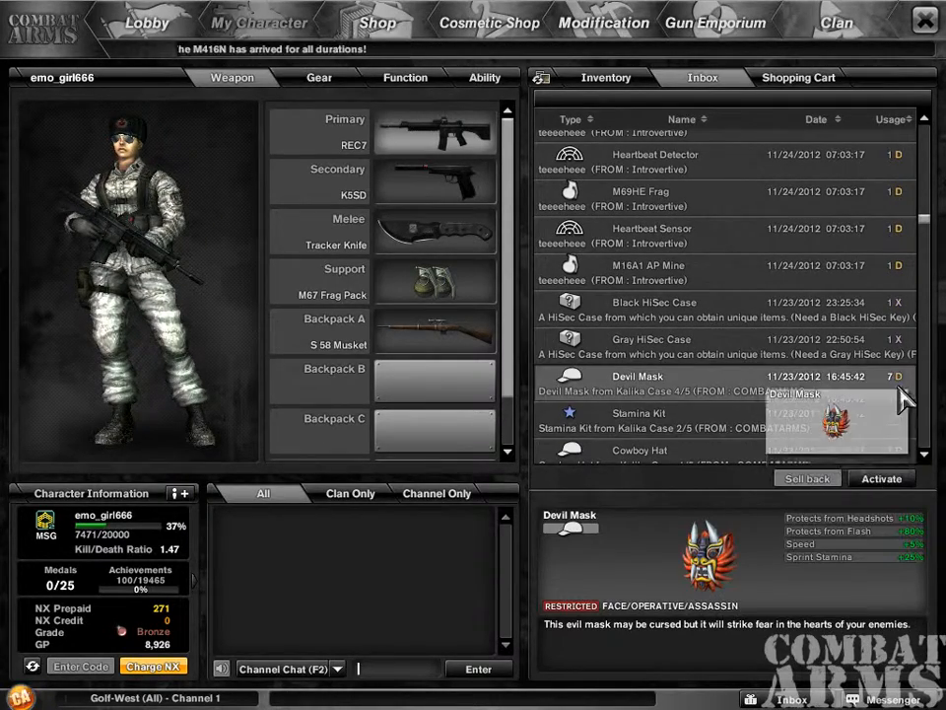
{"action": "left_click", "coordinate": [638, 449]}
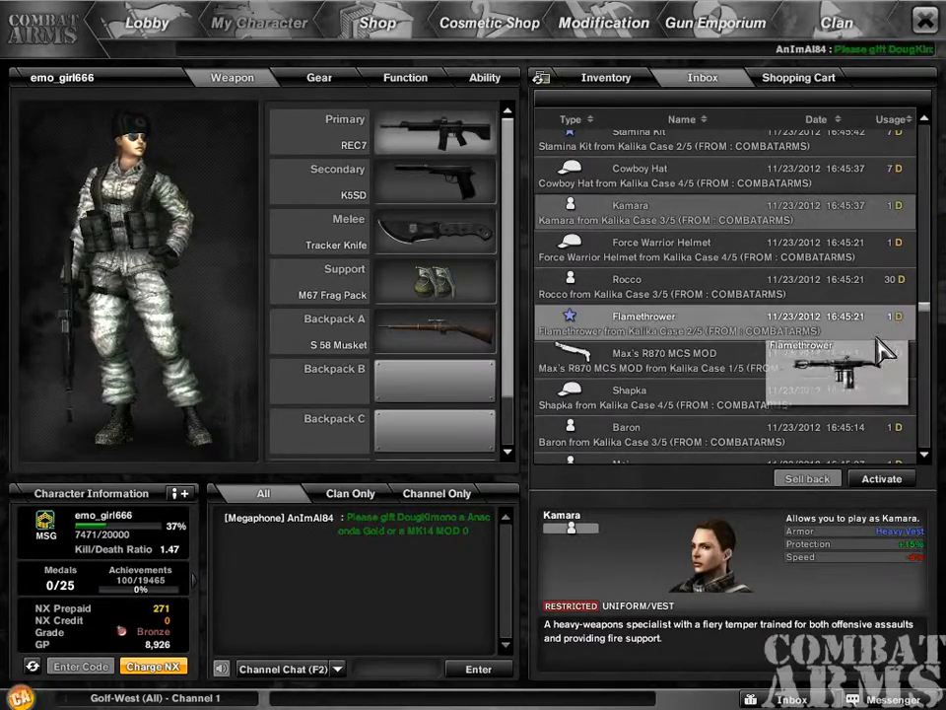
{"action": "left_click", "coordinate": [664, 353]}
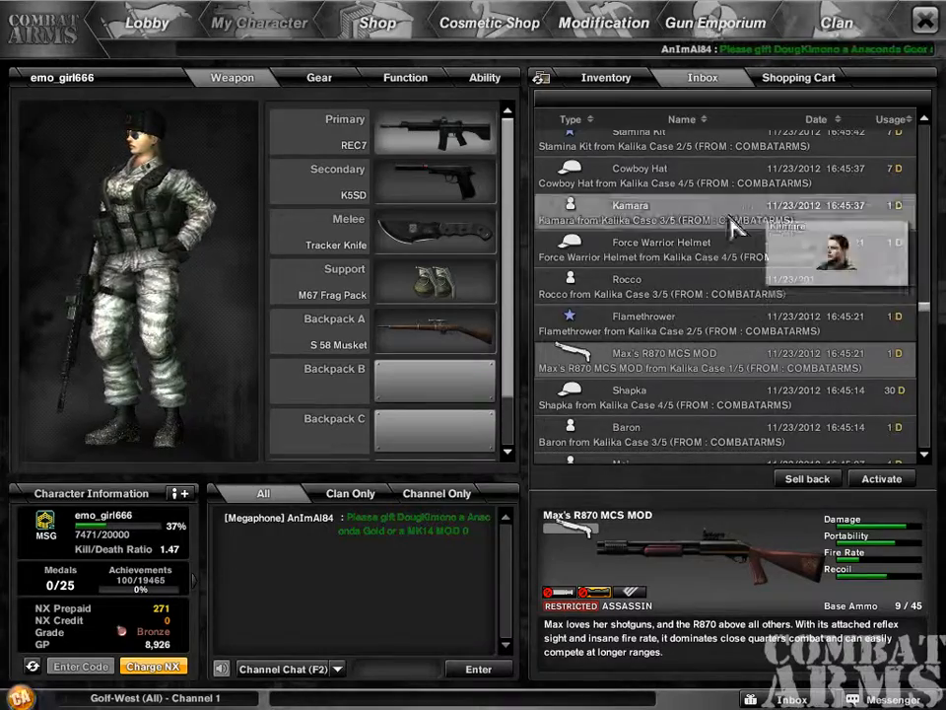
{"action": "left_click", "coordinate": [808, 479]}
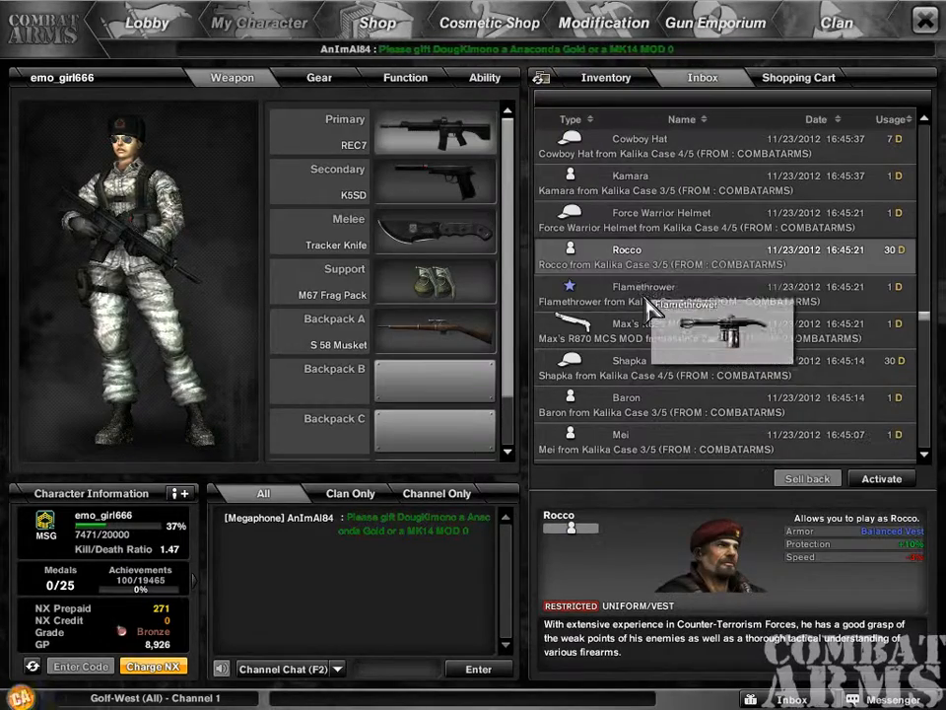
Step: View further inbox items such as Rocco and the Stamina Kit, then leave for the inventory
{"action": "left_click", "coordinate": [627, 398]}
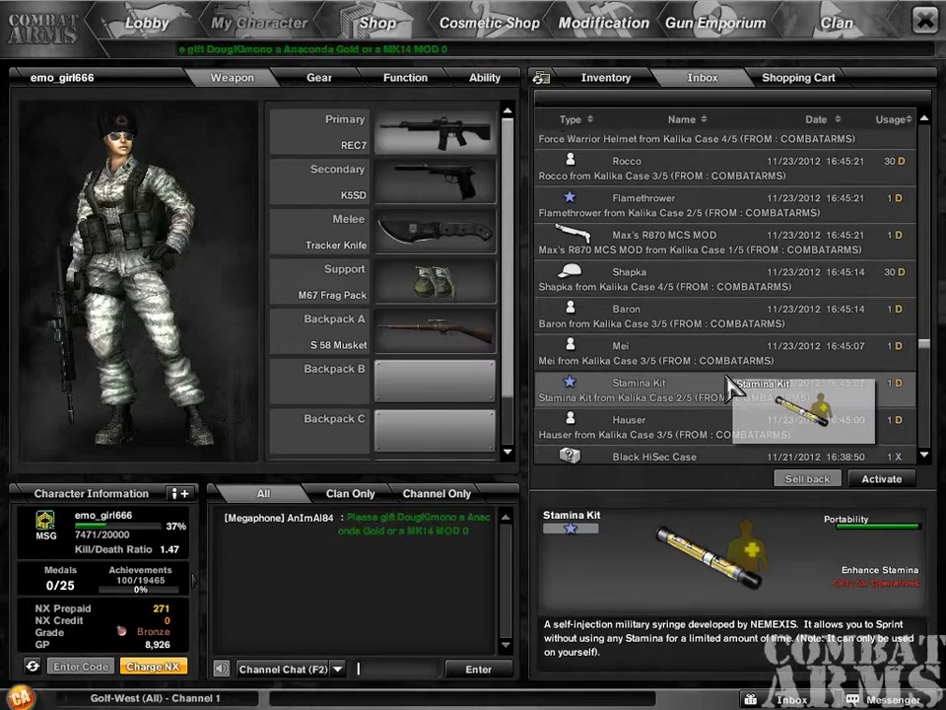
{"action": "scroll", "scroll_direction": "down", "scroll_amount": 3}
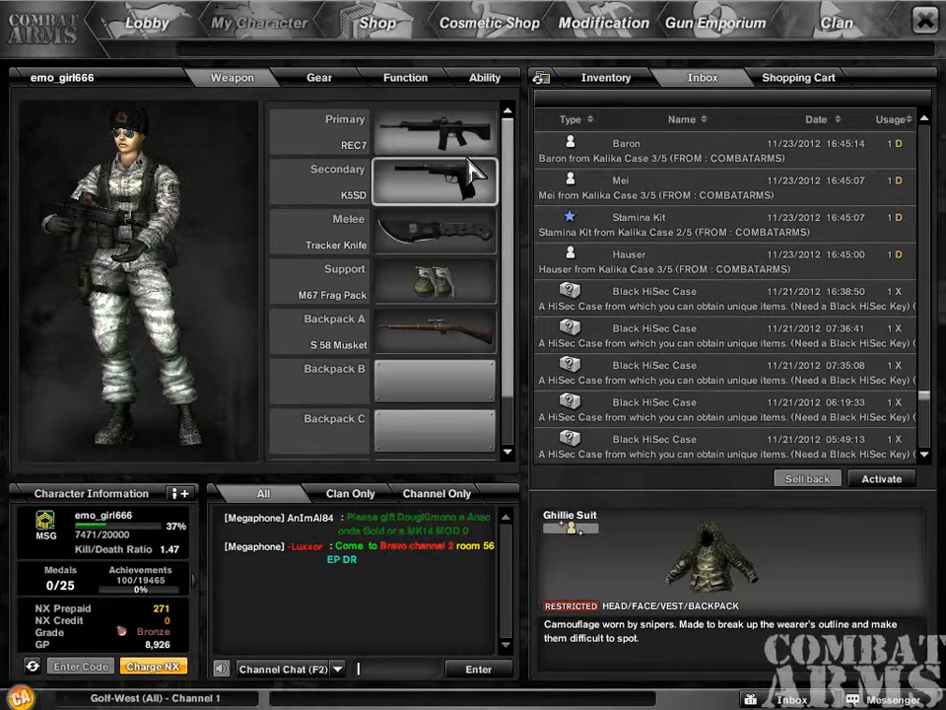
{"action": "left_click", "coordinate": [607, 77]}
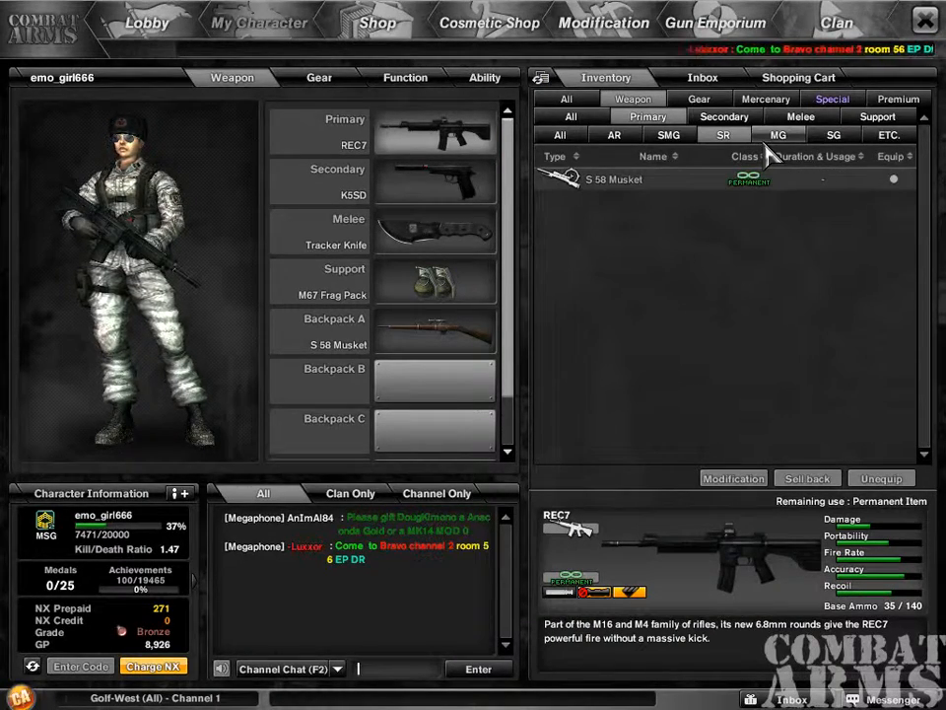
Step: Inspect the melee (Tracker Knife), support (M67 Frag Pack), secondary (USP Tactical) and primary (REC7) slots
{"action": "left_click", "coordinate": [887, 134]}
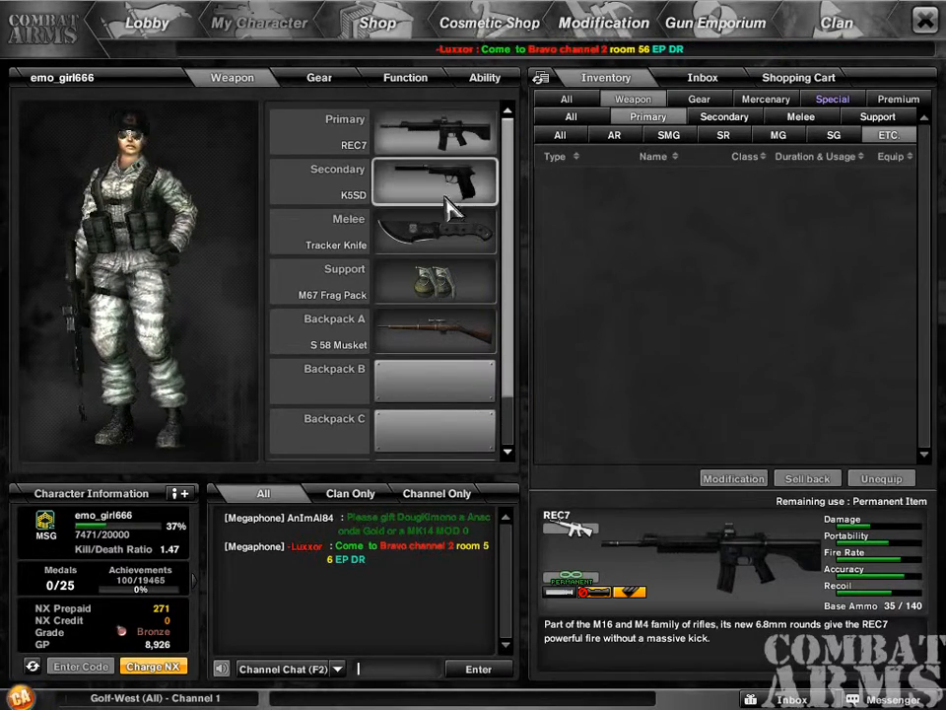
{"action": "left_click", "coordinate": [800, 117]}
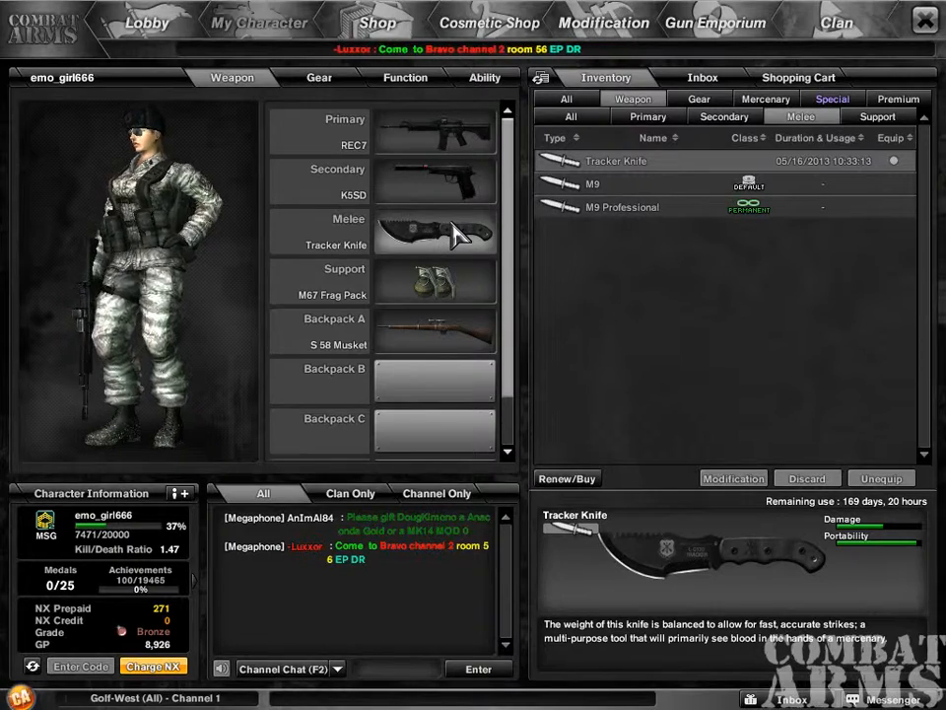
{"action": "left_click", "coordinate": [433, 282]}
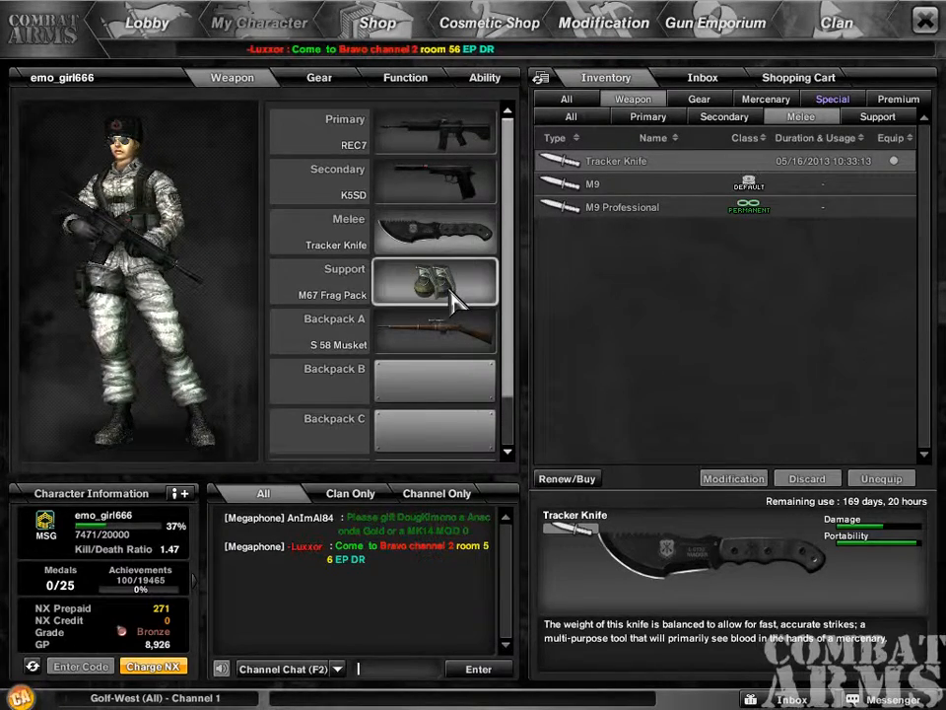
{"action": "left_click", "coordinate": [723, 116]}
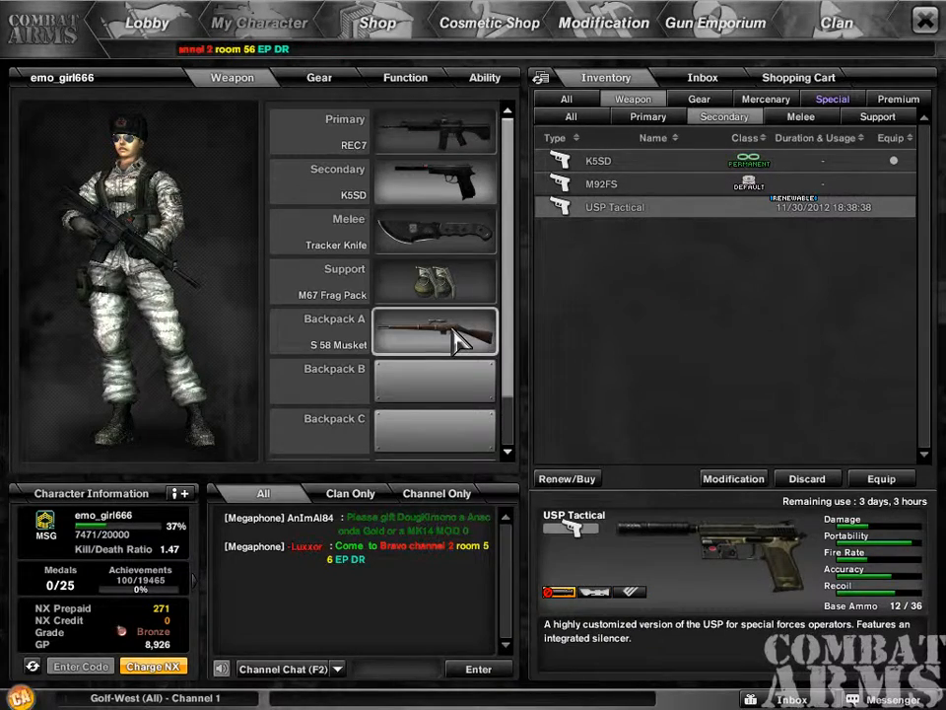
{"action": "left_click", "coordinate": [647, 117]}
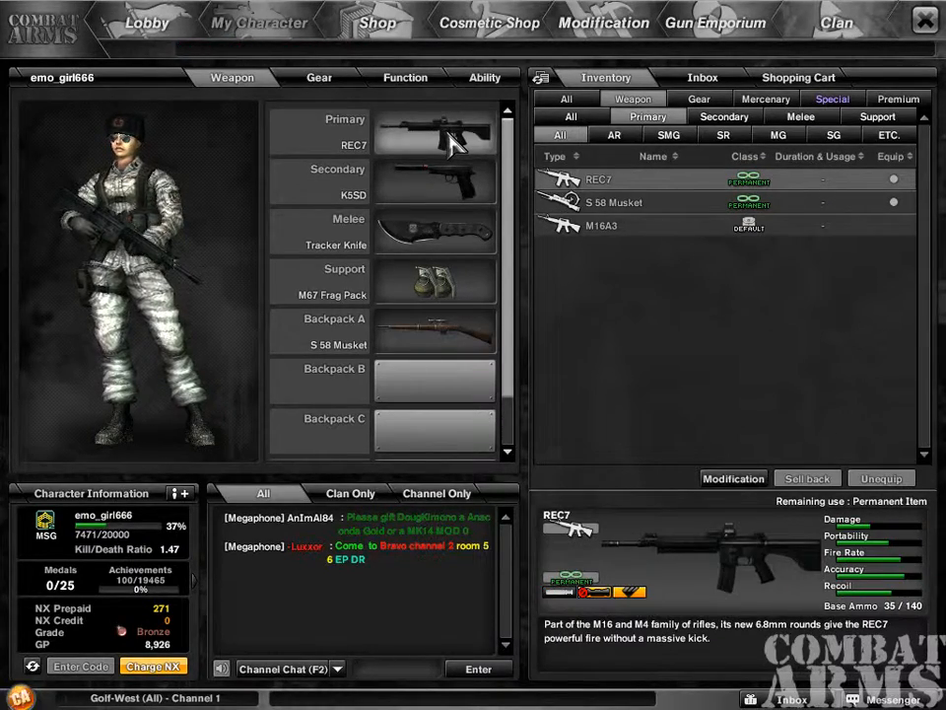